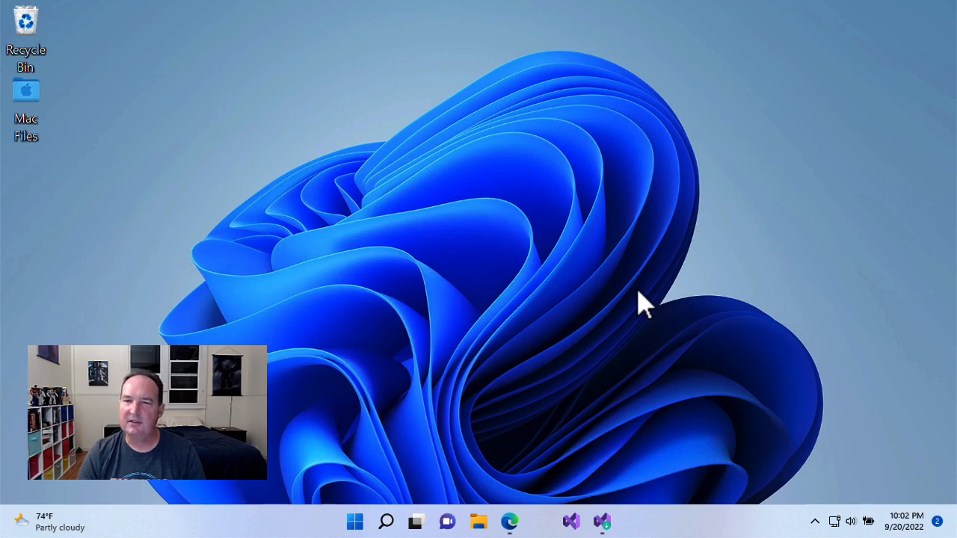
mouse_move(576, 440)
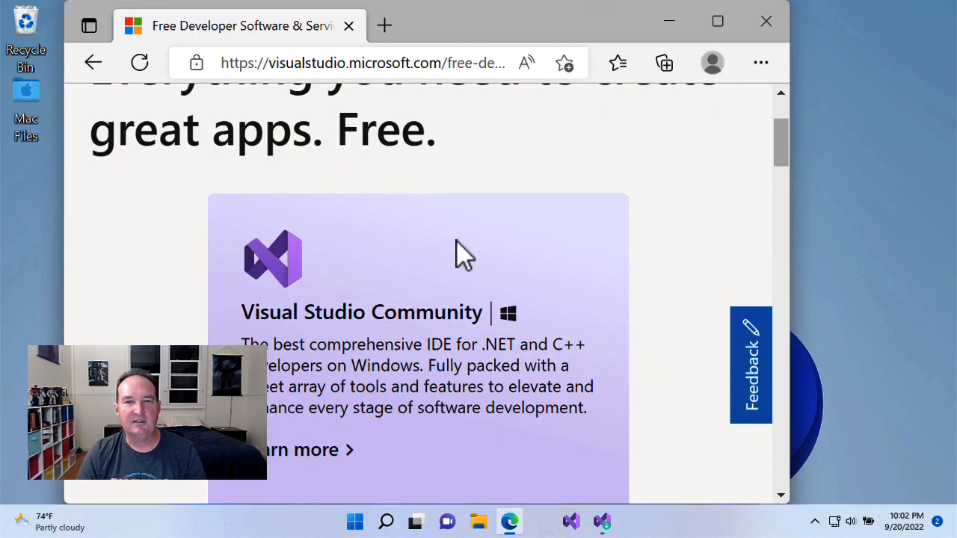
- Review the workloads installed for Visual Studio, then close the installer to the desktop
scroll(up, 3)
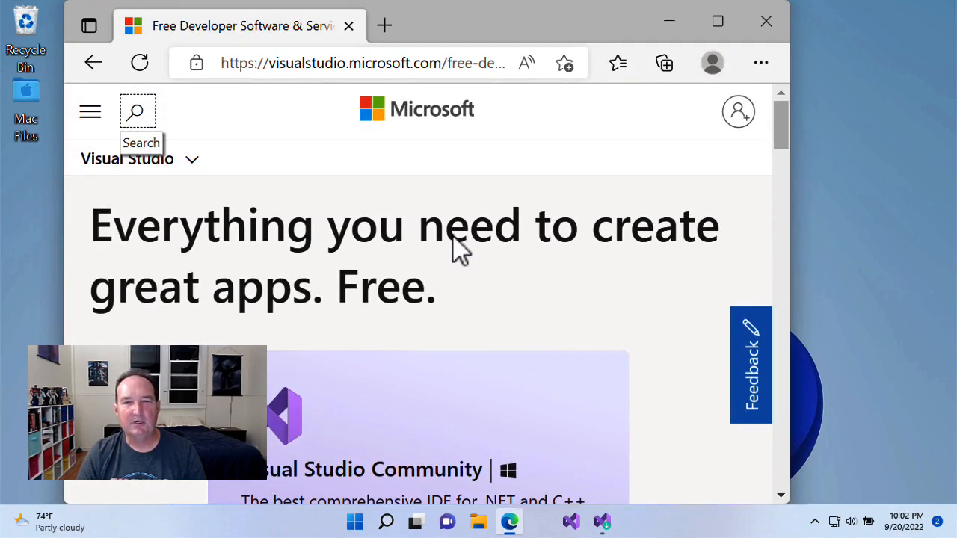
scroll(down, 3)
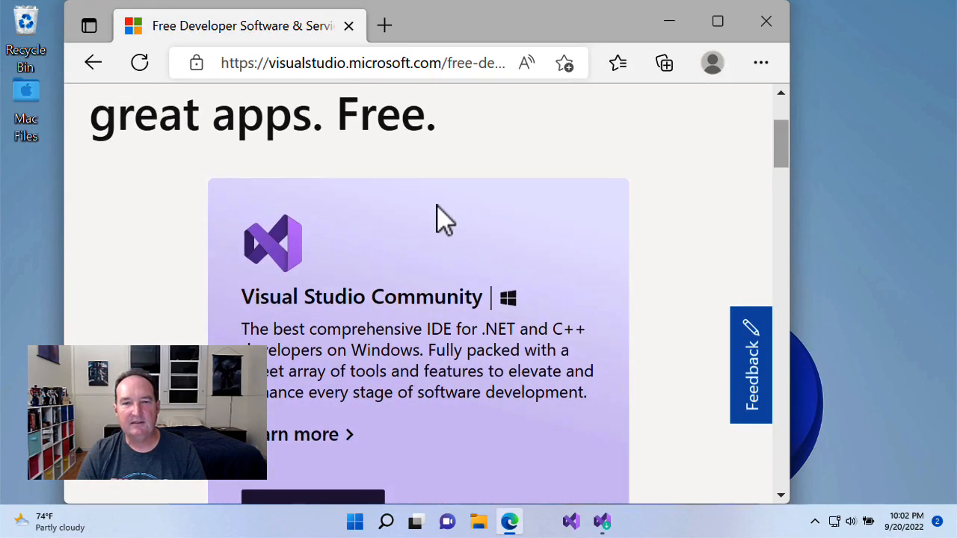
scroll(down, 3)
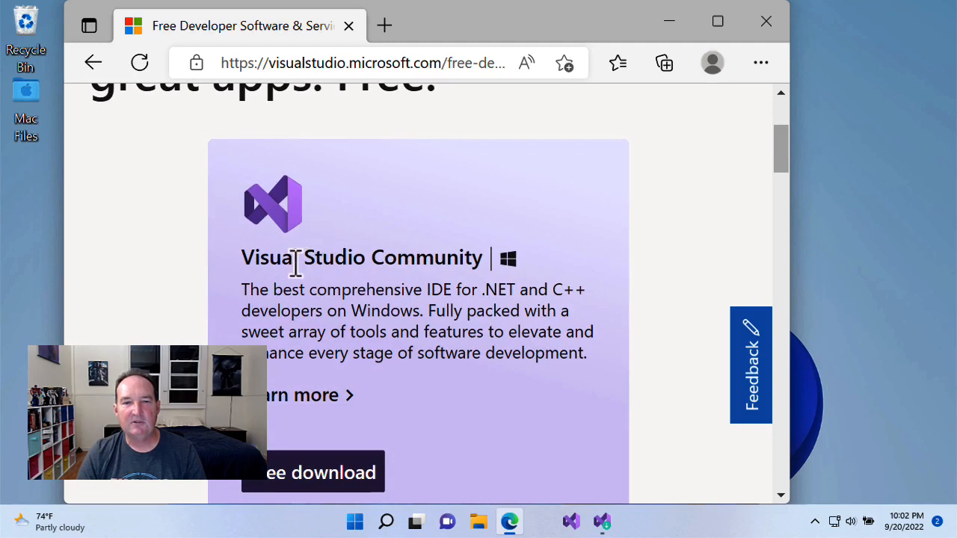
mouse_move(410, 258)
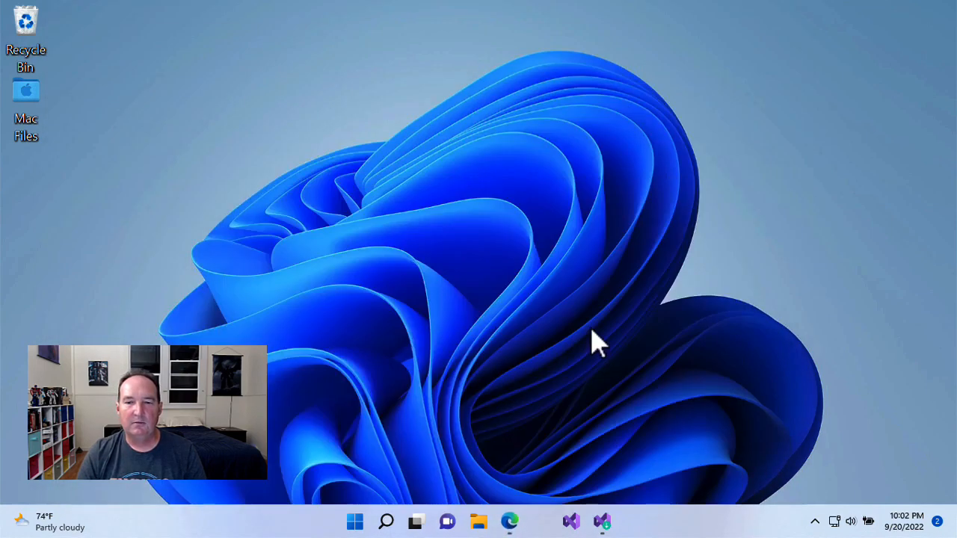
click(602, 522)
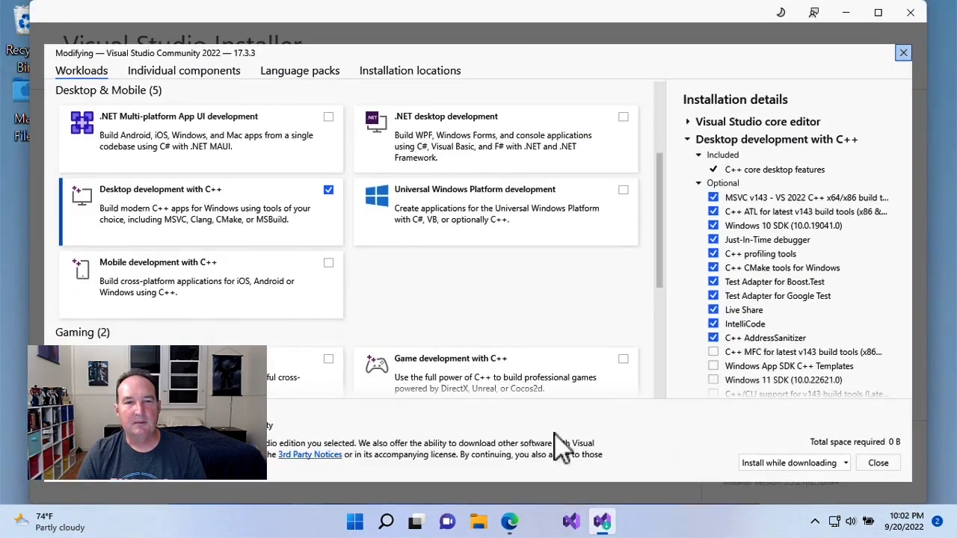
mouse_move(320, 216)
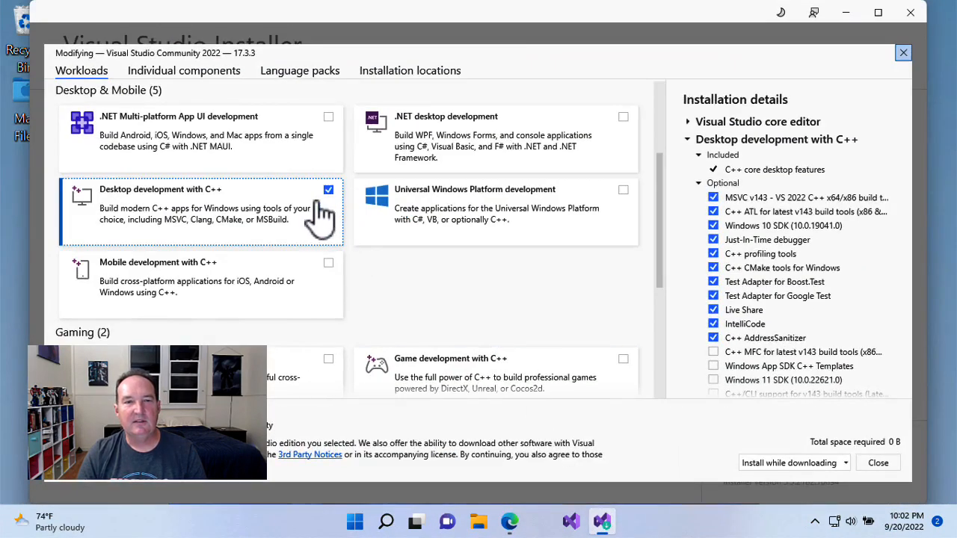
mouse_move(228, 217)
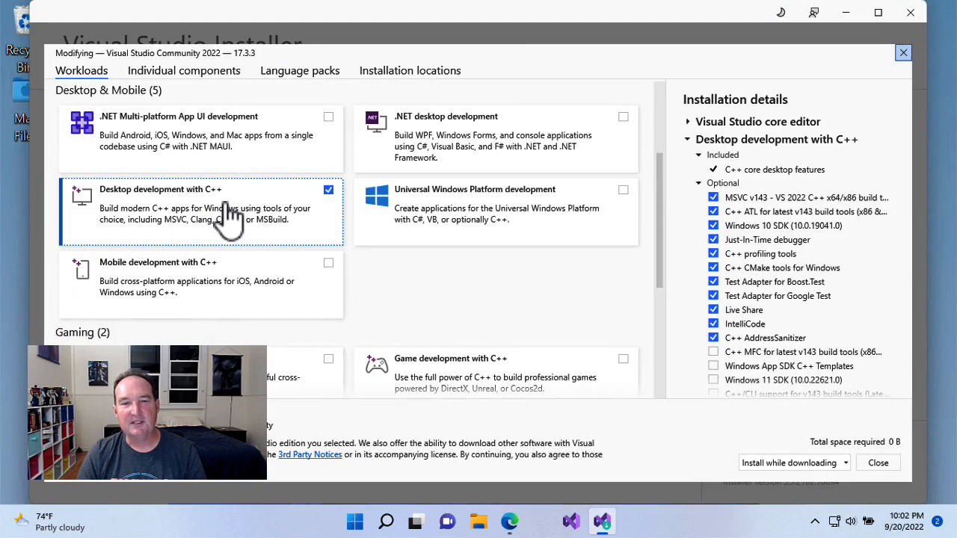
mouse_move(546, 328)
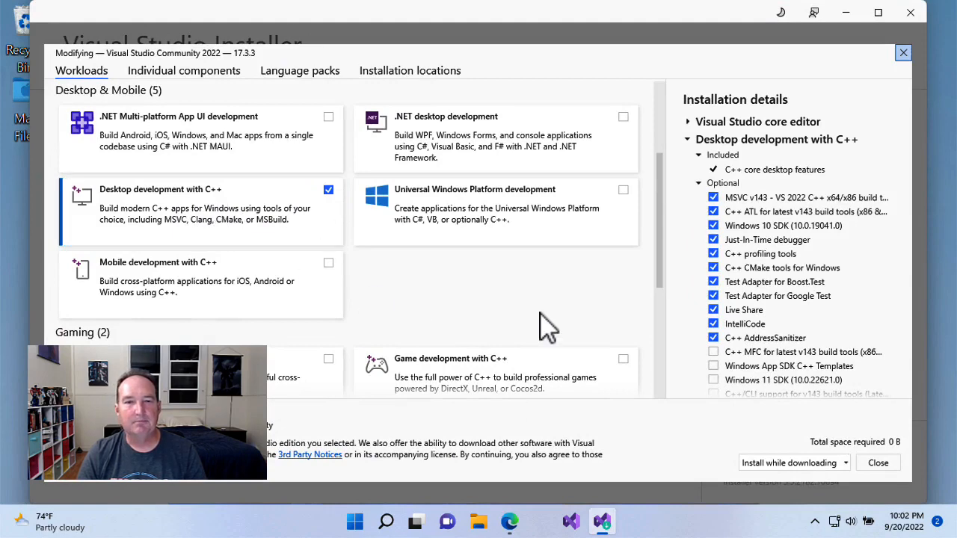
mouse_move(845, 14)
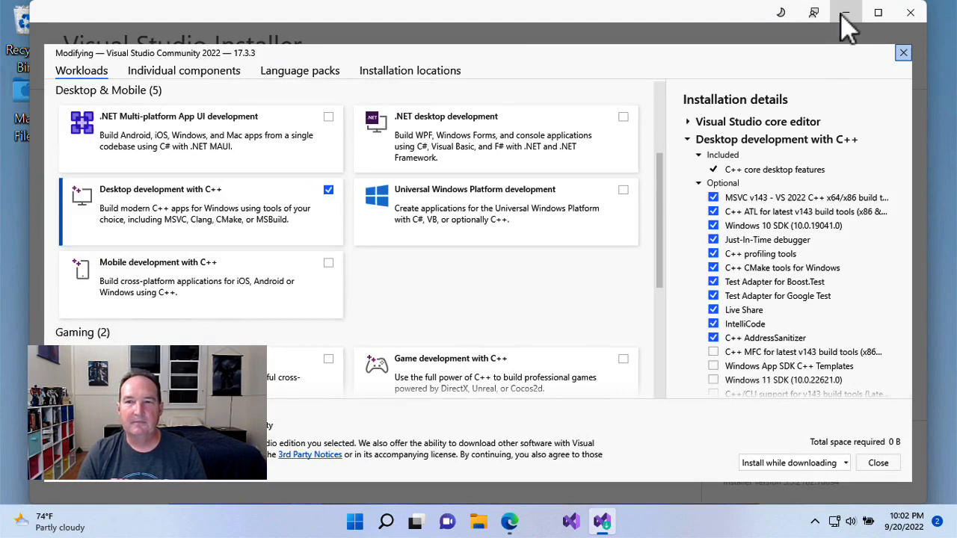
click(847, 13)
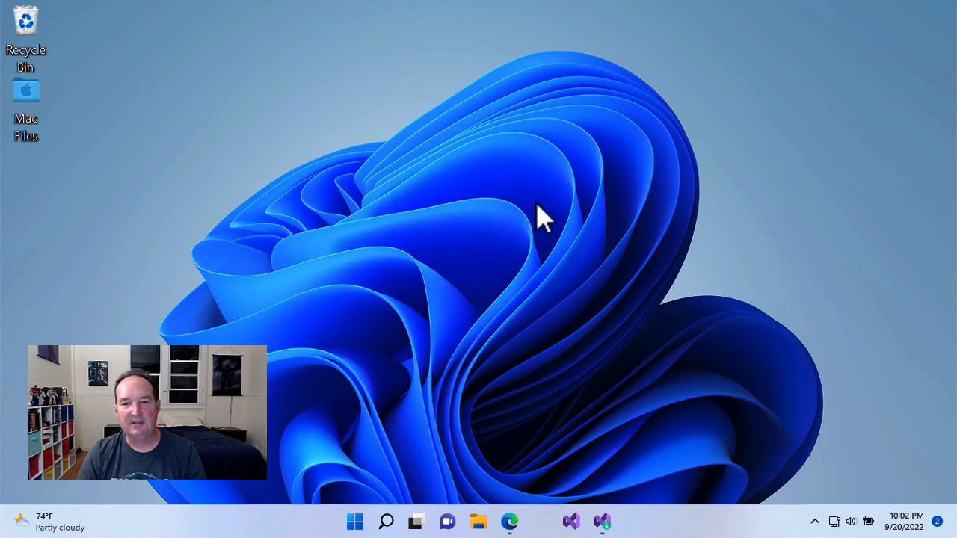
mouse_move(590, 325)
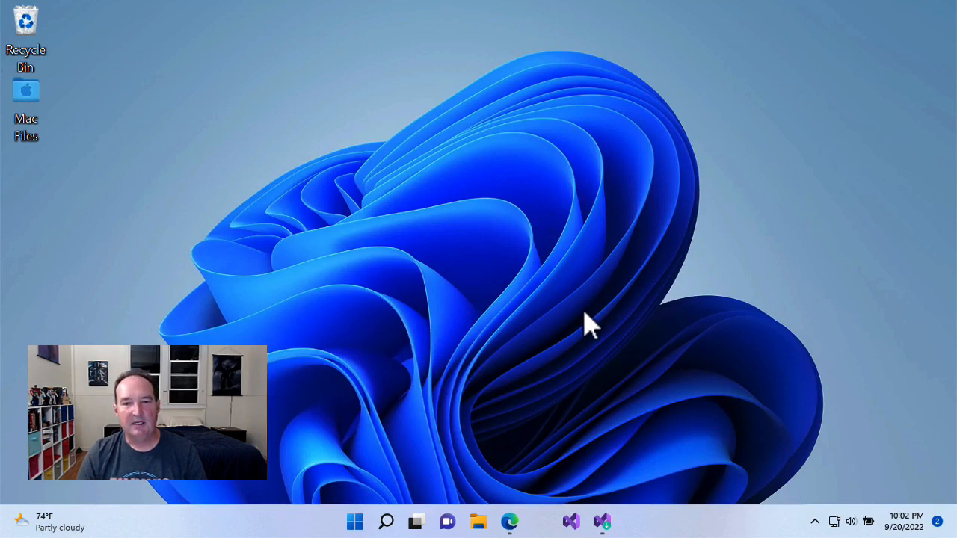
mouse_move(553, 412)
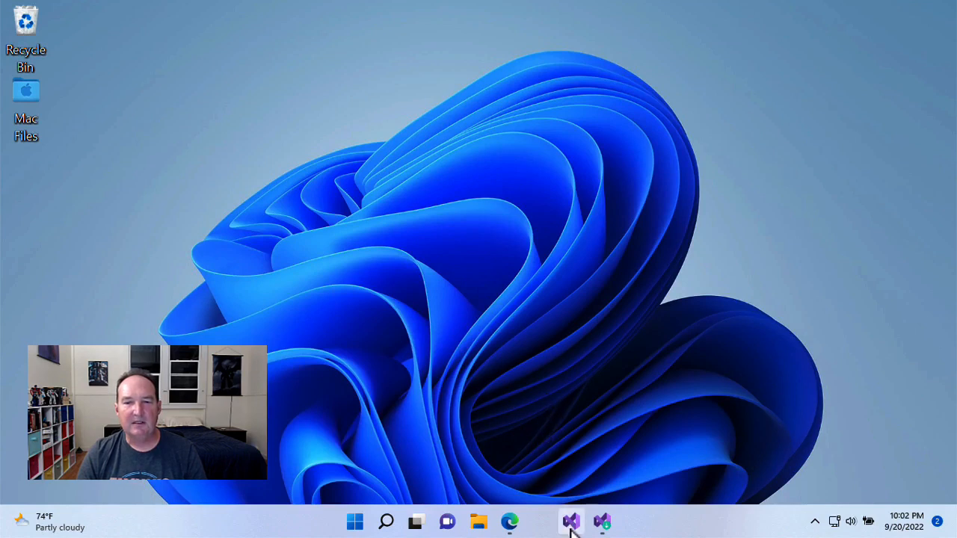
mouse_move(571, 521)
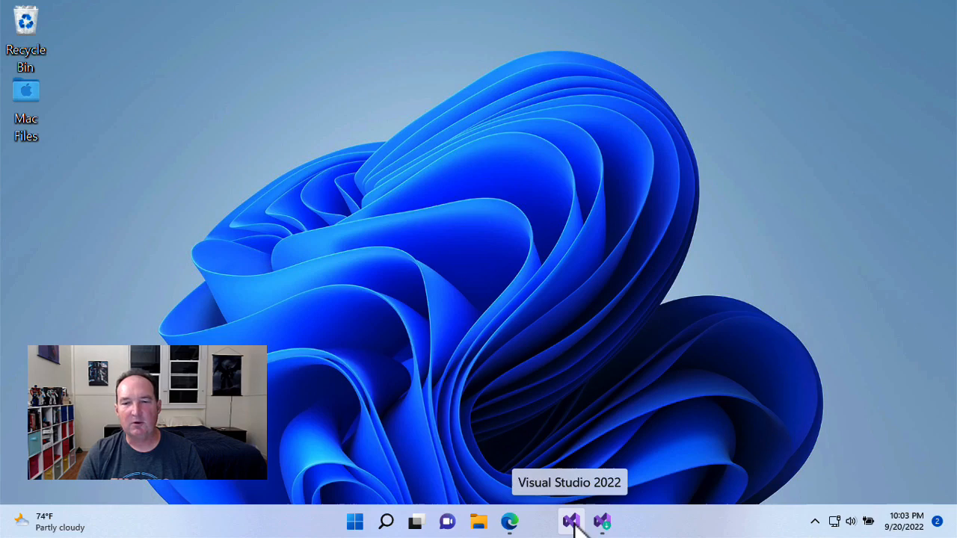
- Launch Visual Studio 2022 without code and show the Tools menu's Command Line options
click(571, 521)
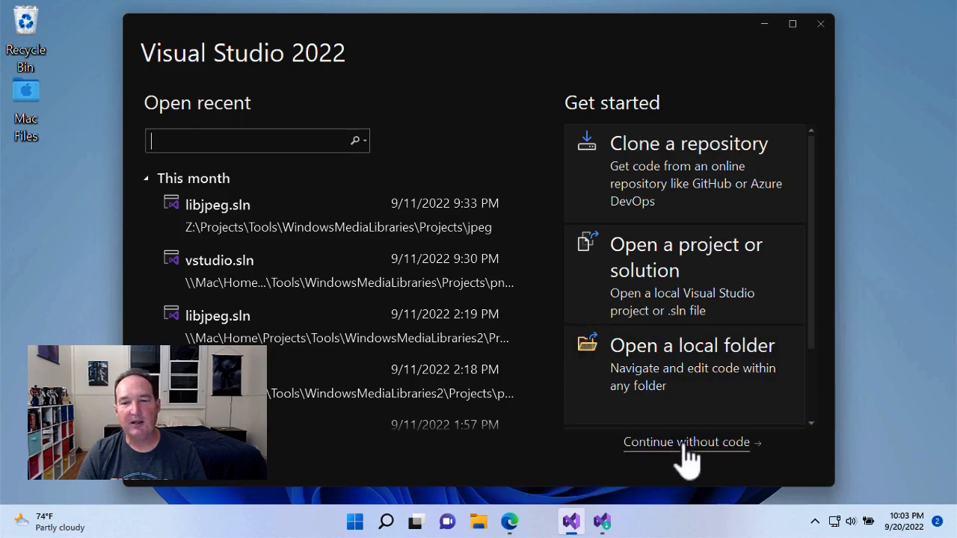
click(685, 442)
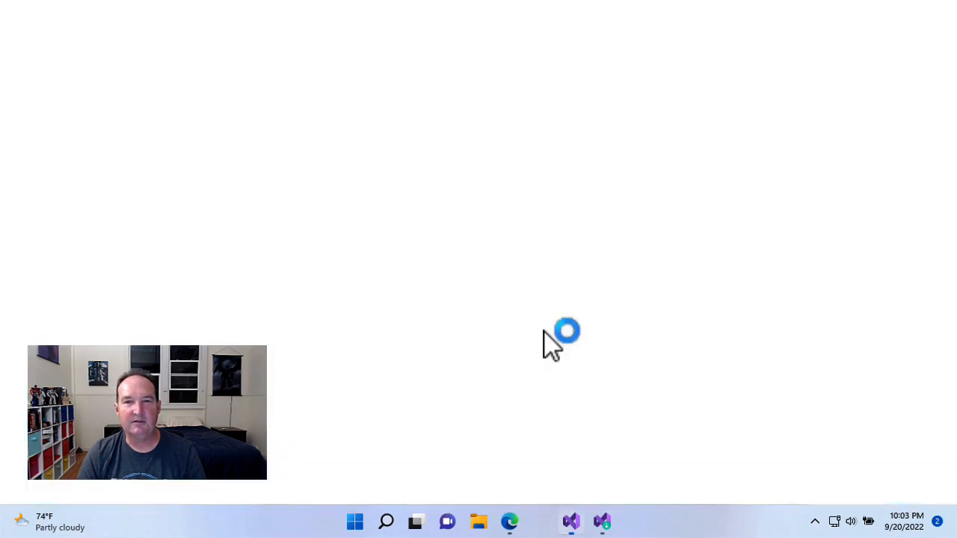
click(570, 521)
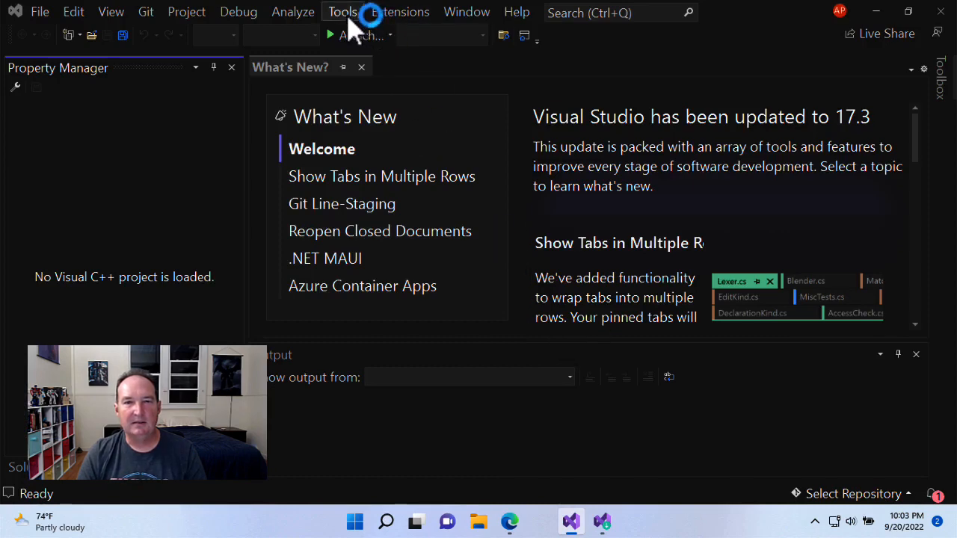
click(341, 12)
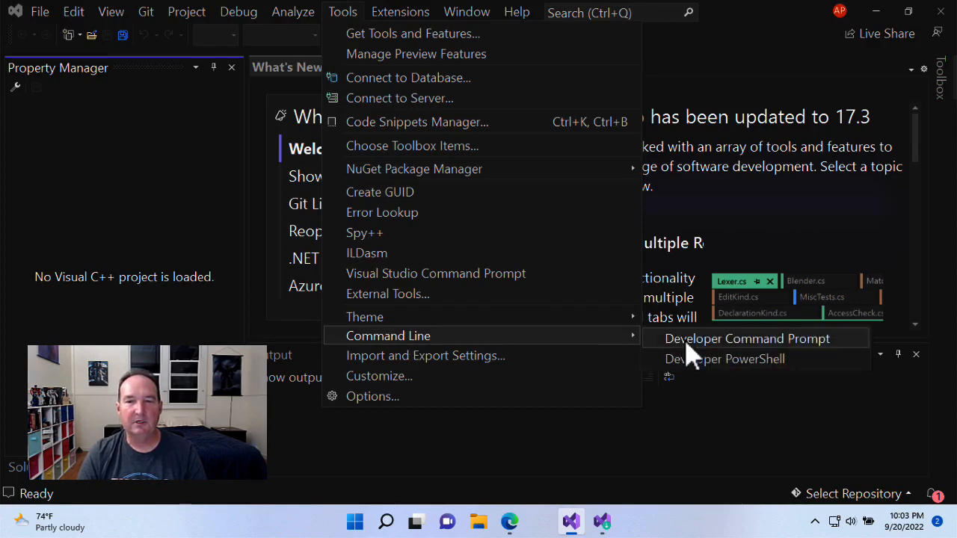
- Start the Developer Command Prompt, where cl reports version 19.33.31629, and show its pin options
click(747, 339)
text(cl)
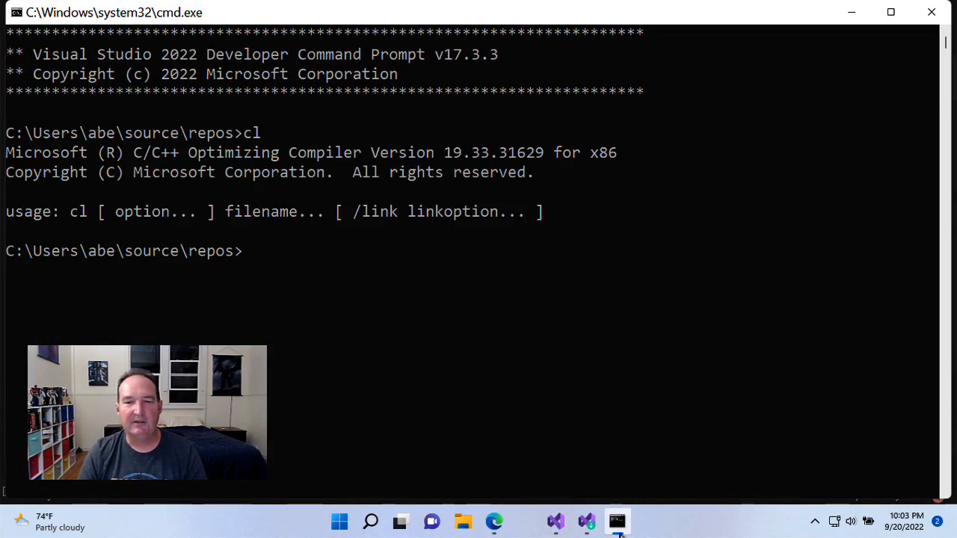
right_click(617, 521)
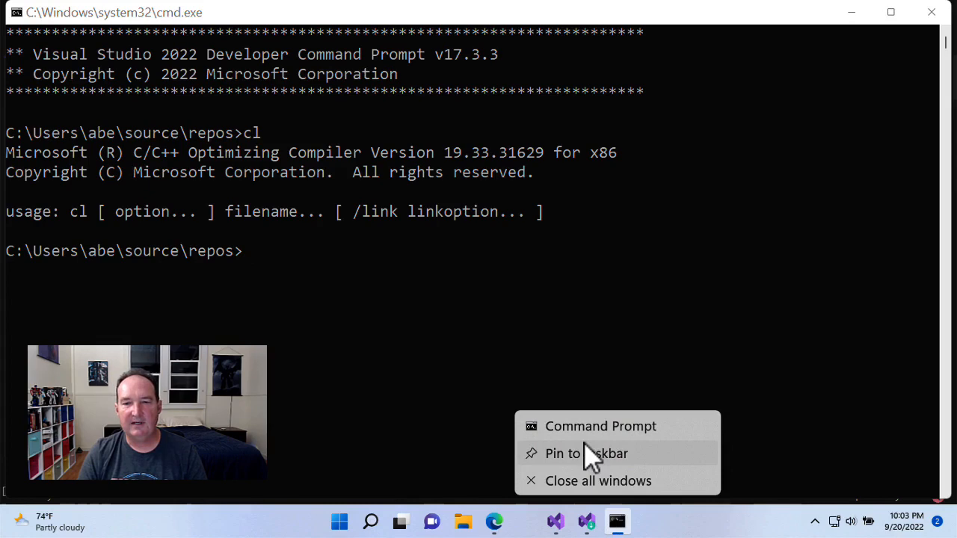
mouse_move(597, 467)
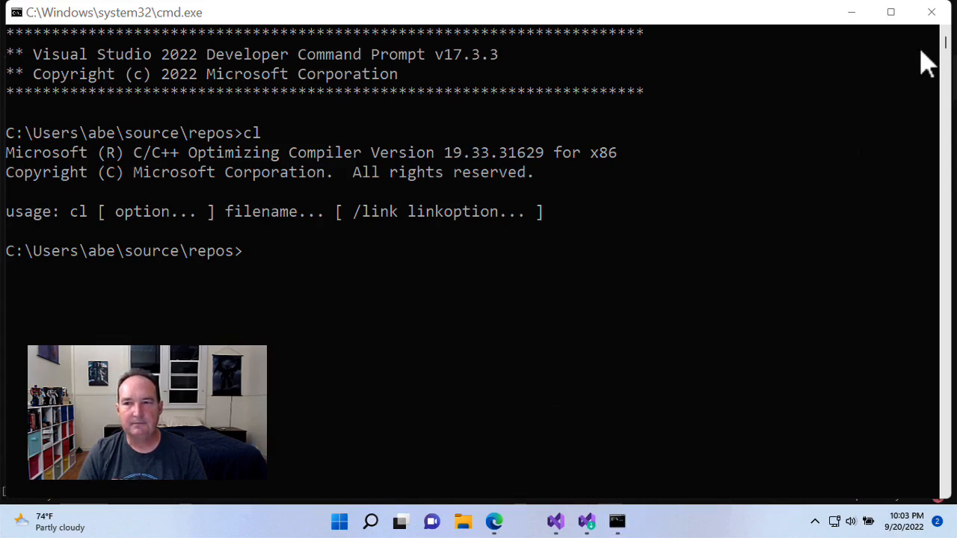
- Open the plain Command Prompt, confirm cl isn't recognized, and unpin it from the taskbar
click(617, 521)
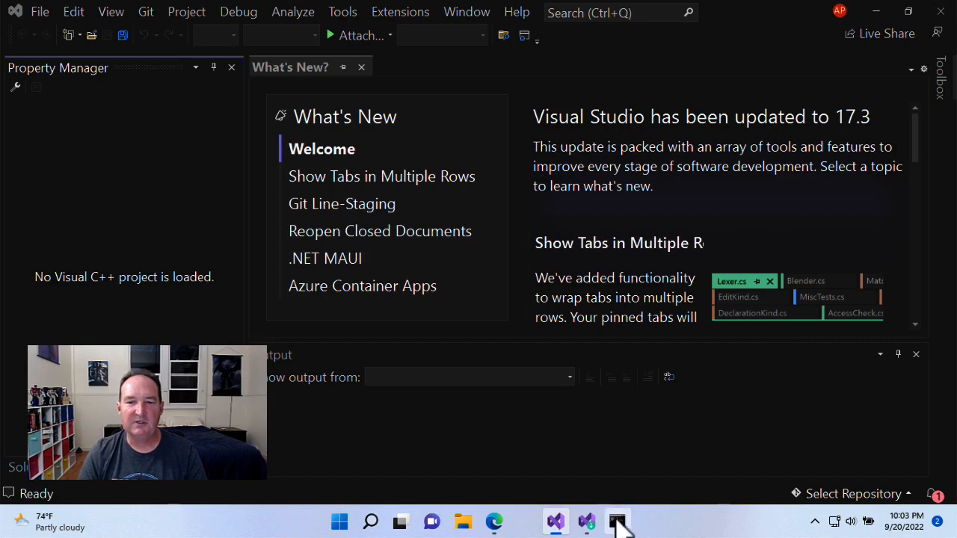
click(617, 521)
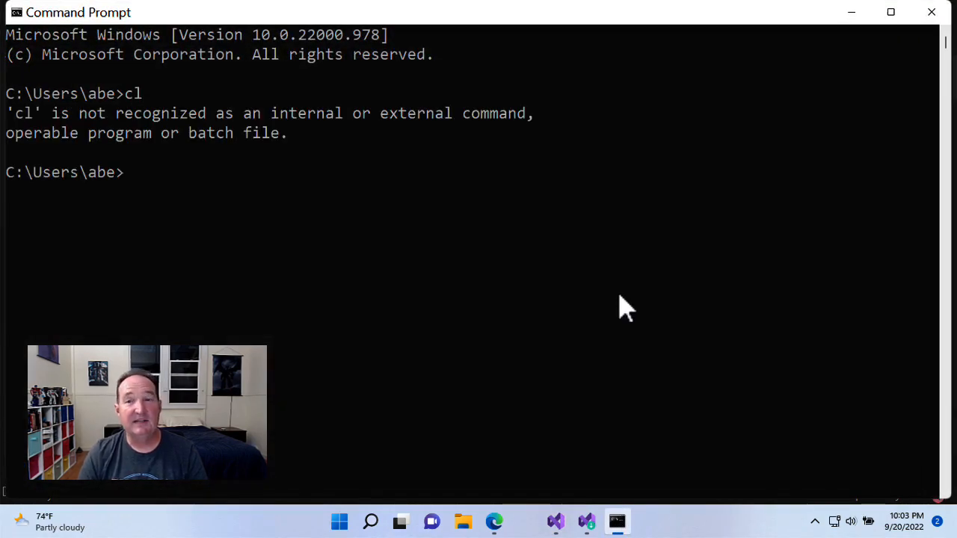
mouse_move(931, 13)
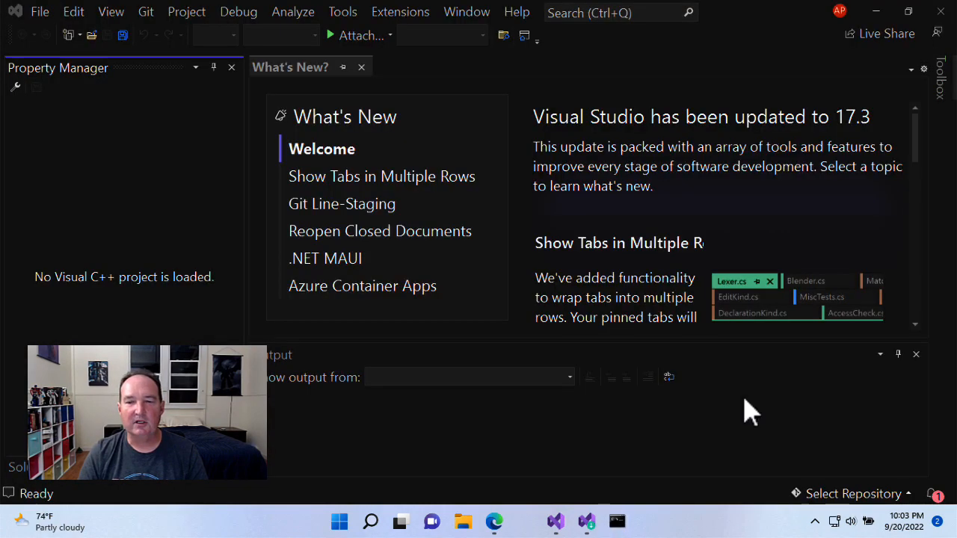
mouse_move(617, 521)
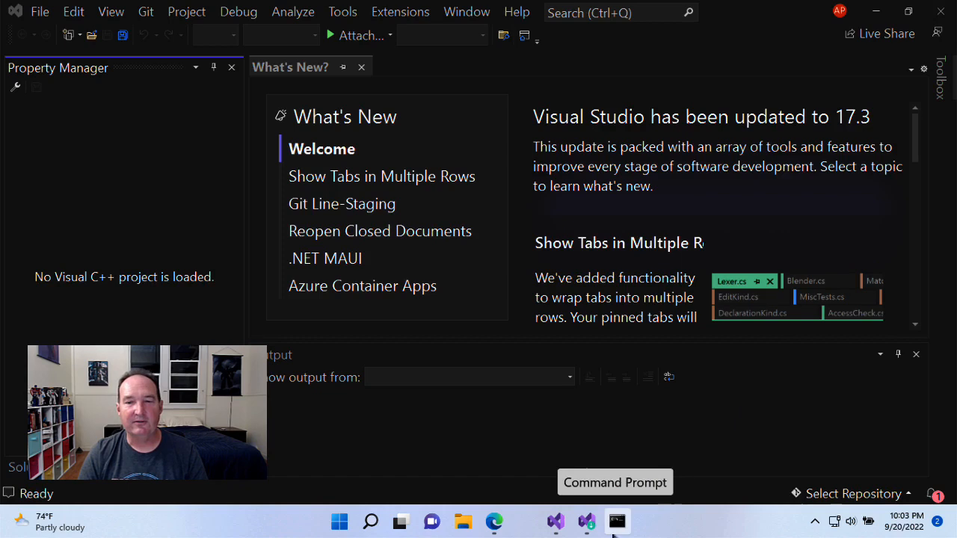
right_click(617, 521)
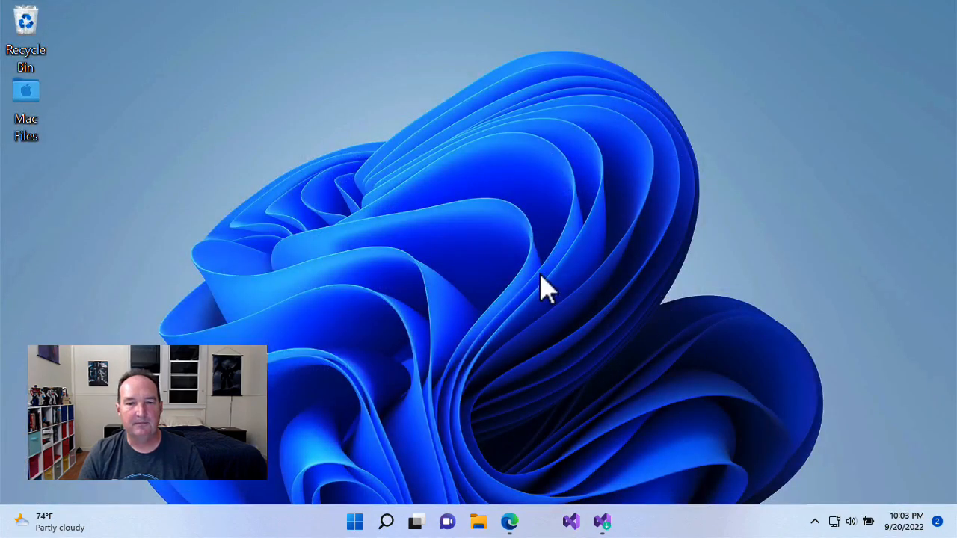
- Pin 'Developer Command Prompt for VS 2022' from Start search and launch it from the taskbar
click(355, 521)
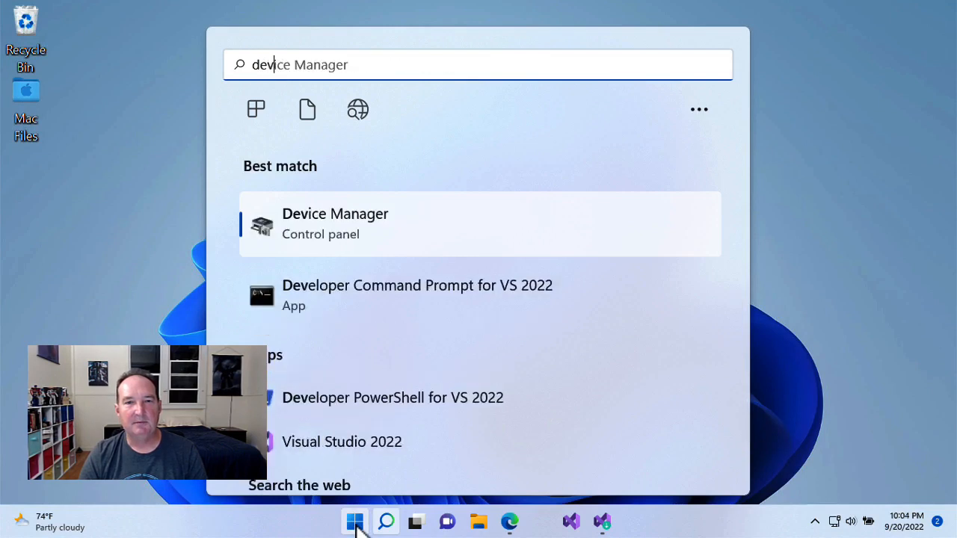
text(developer)
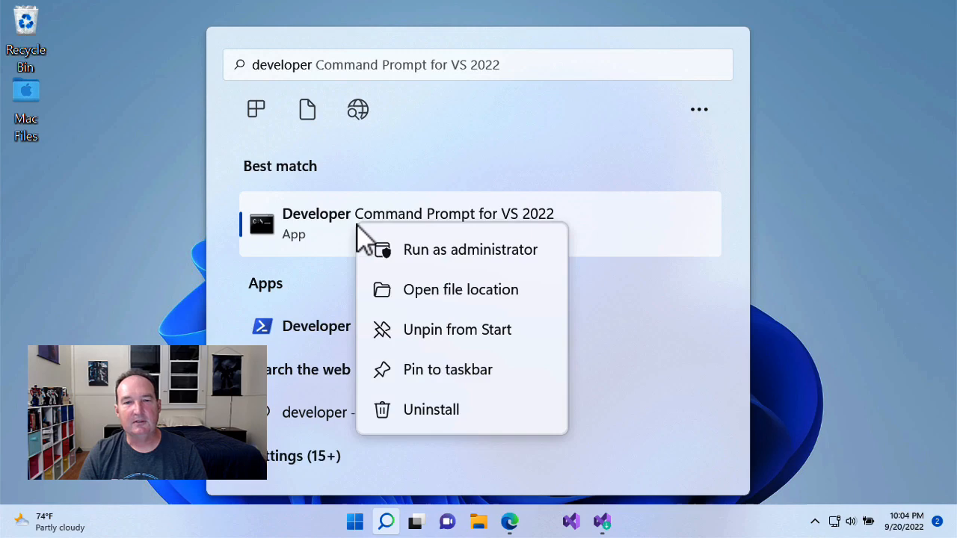
mouse_move(434, 381)
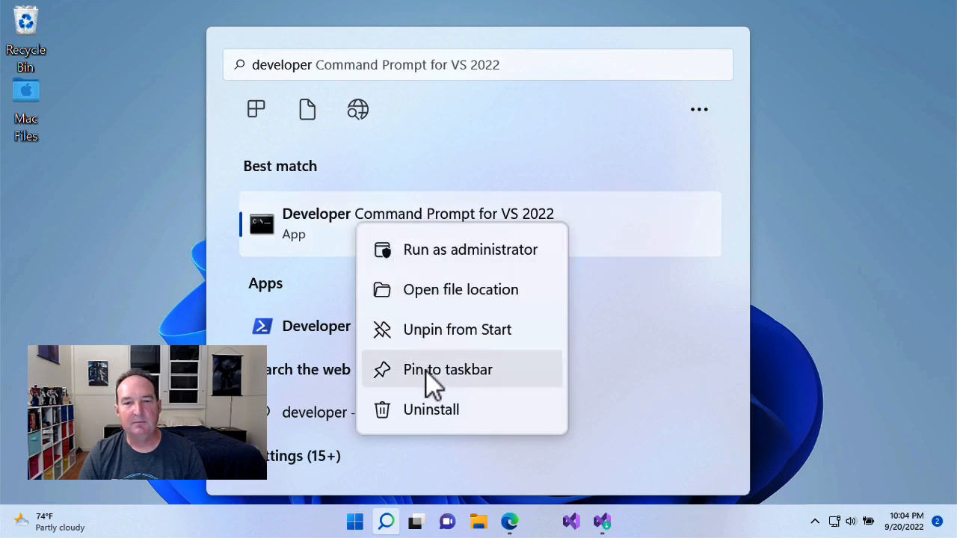
click(448, 369)
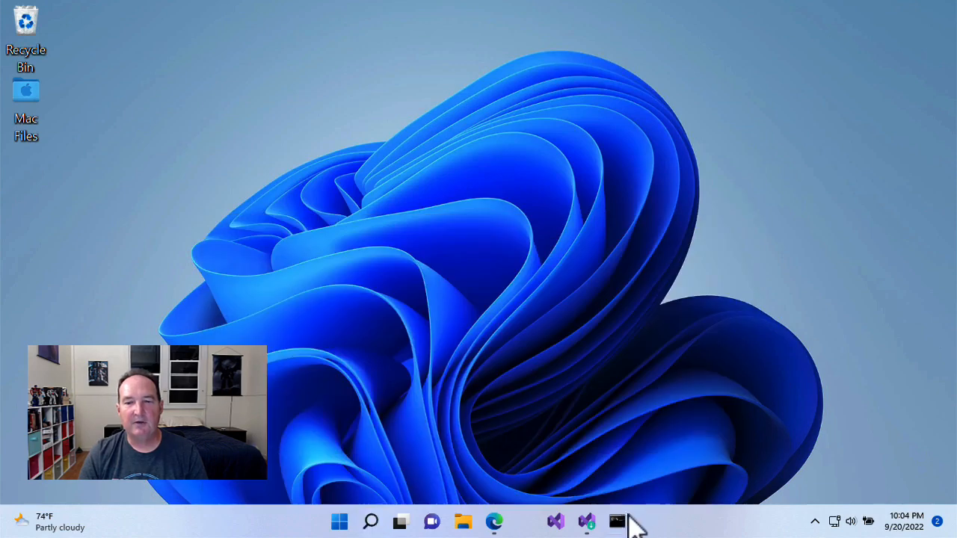
click(616, 521)
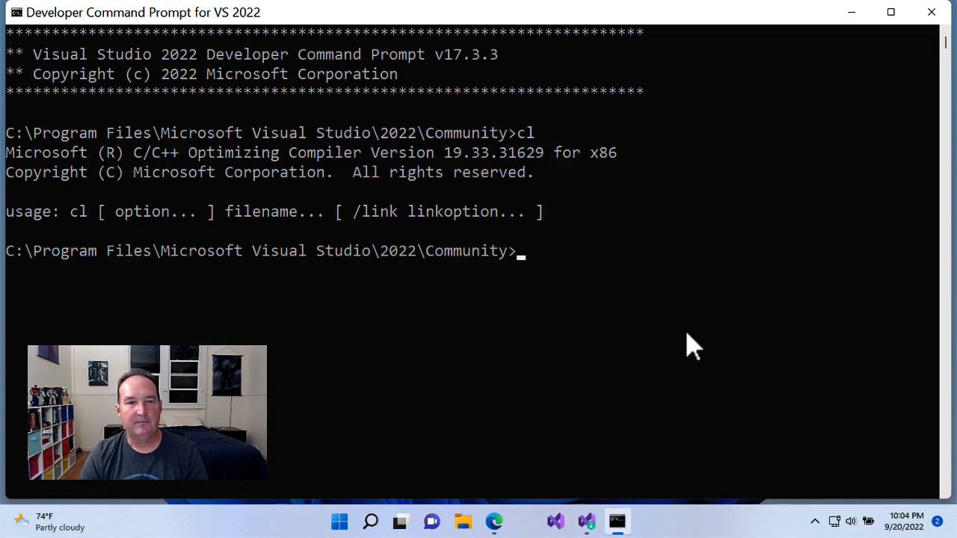
mouse_move(703, 350)
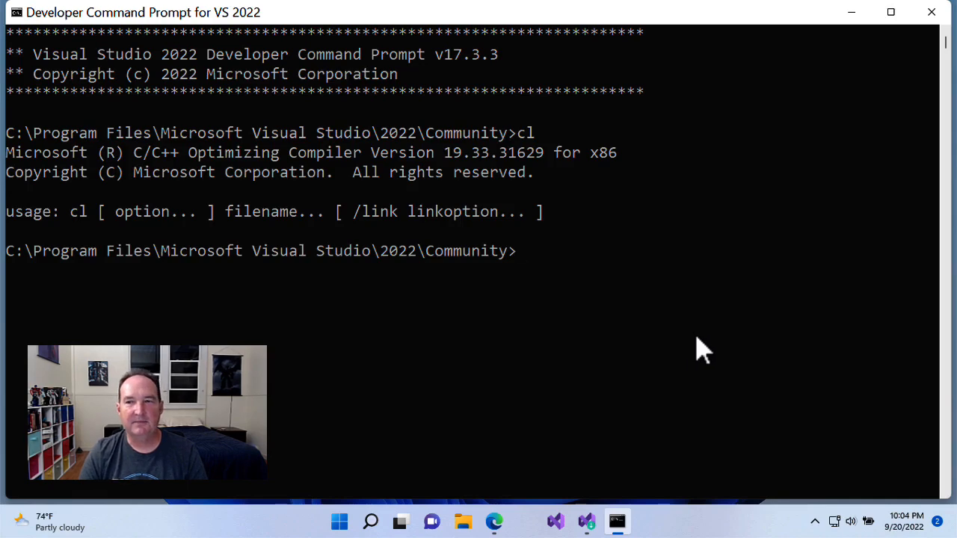
mouse_move(931, 13)
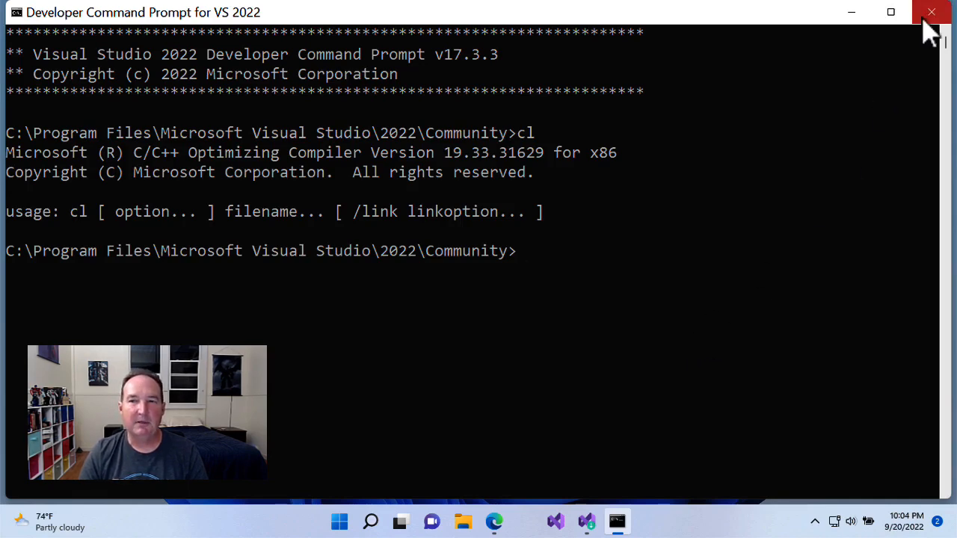
- Close the developer prompt and open its taskbar shortcut's Properties showing the VsDevCmd.bat target
click(931, 12)
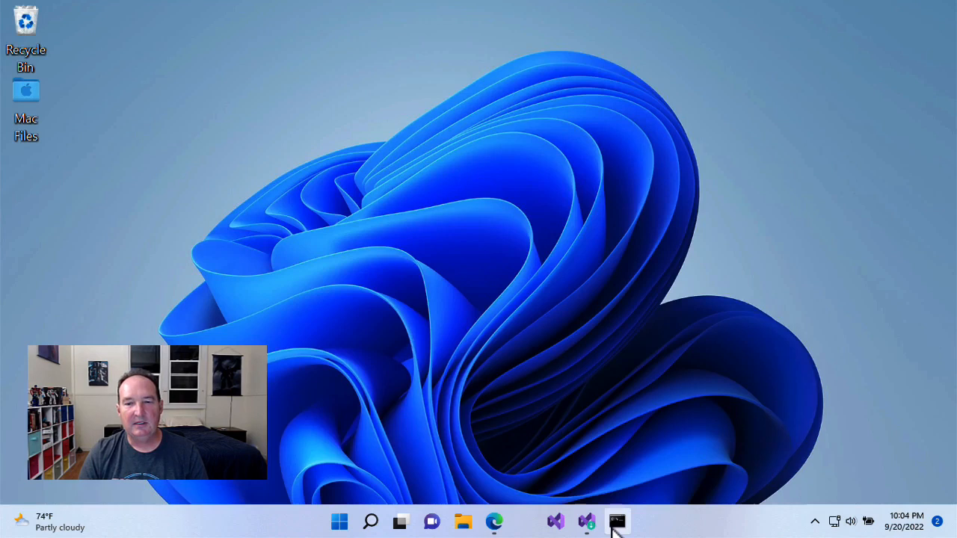
mouse_move(616, 521)
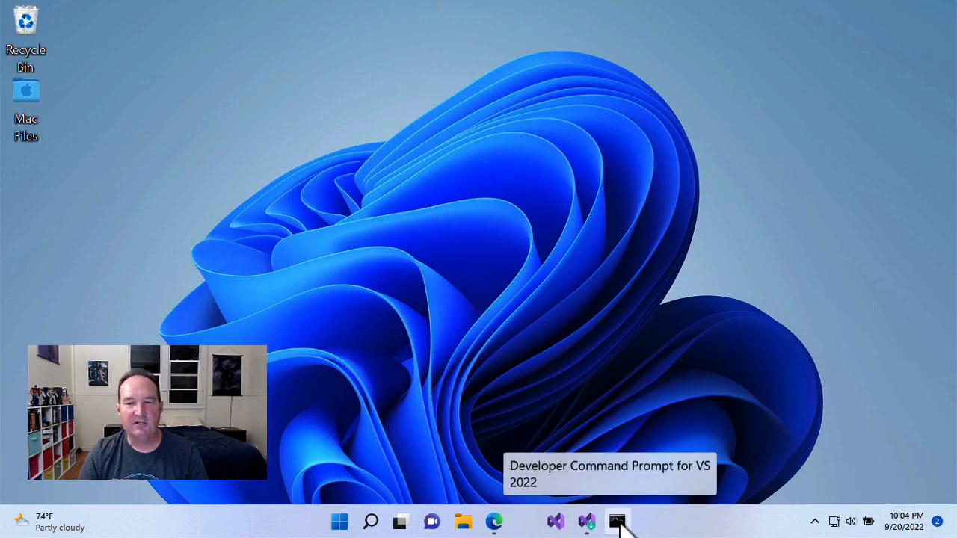
right_click(617, 521)
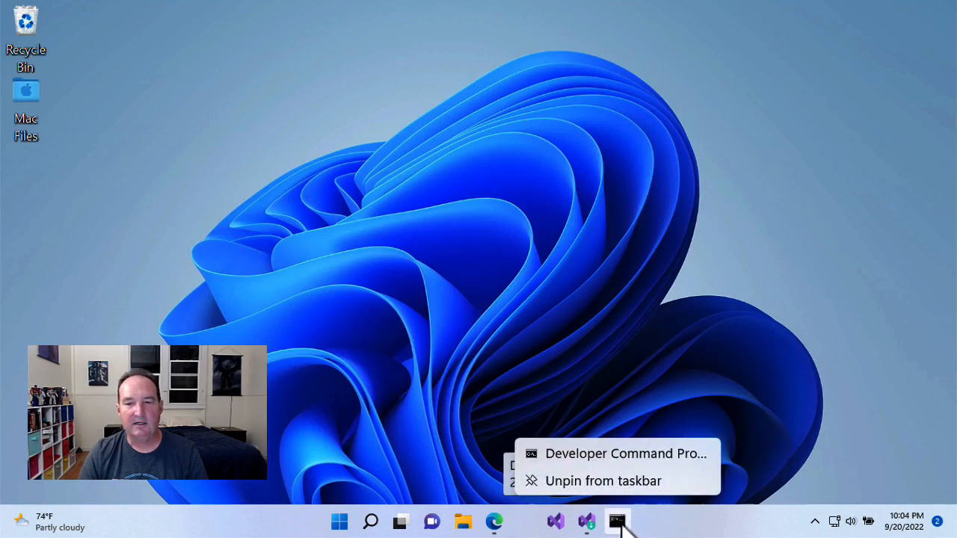
mouse_move(572, 463)
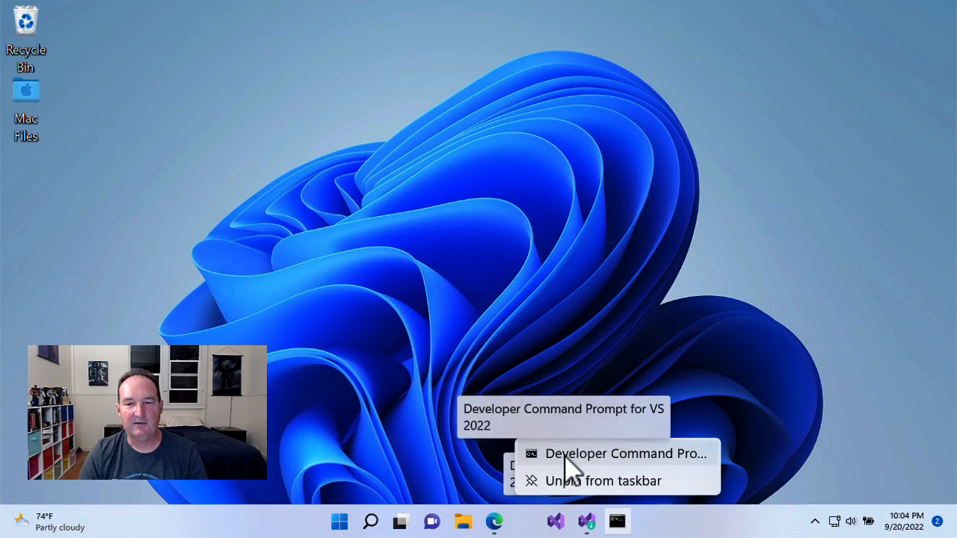
click(627, 453)
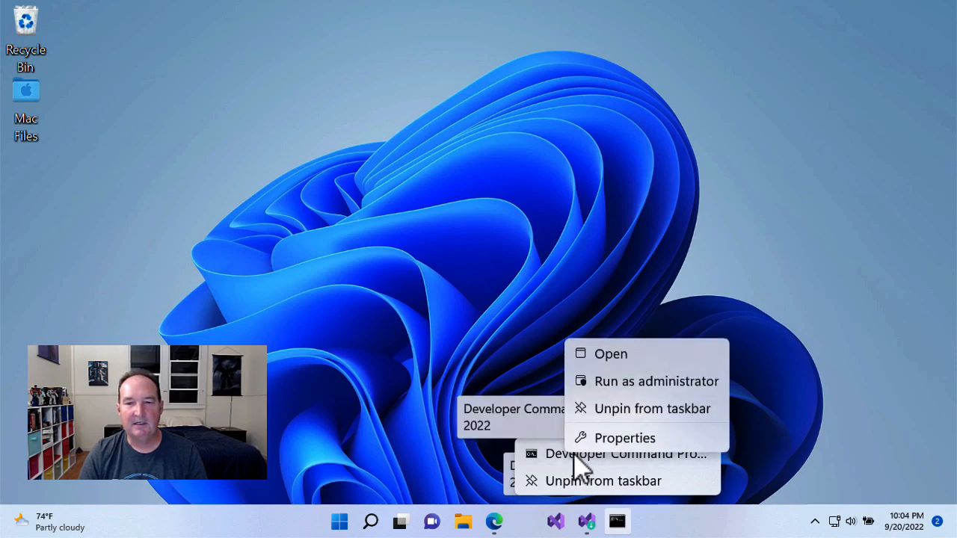
click(624, 437)
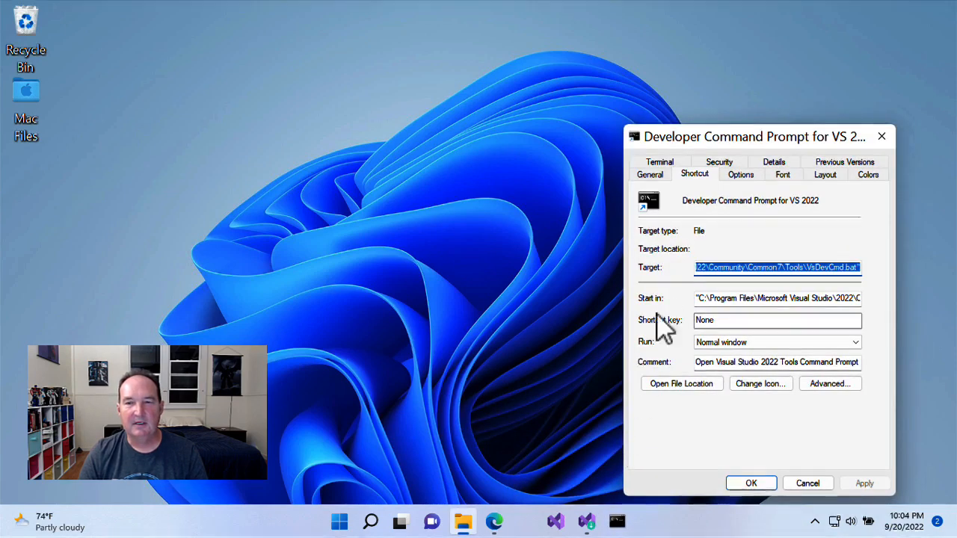
- Set the shortcut's Start in folder to z:\Projects and relaunch the prompt there
click(748, 298)
text(c:)
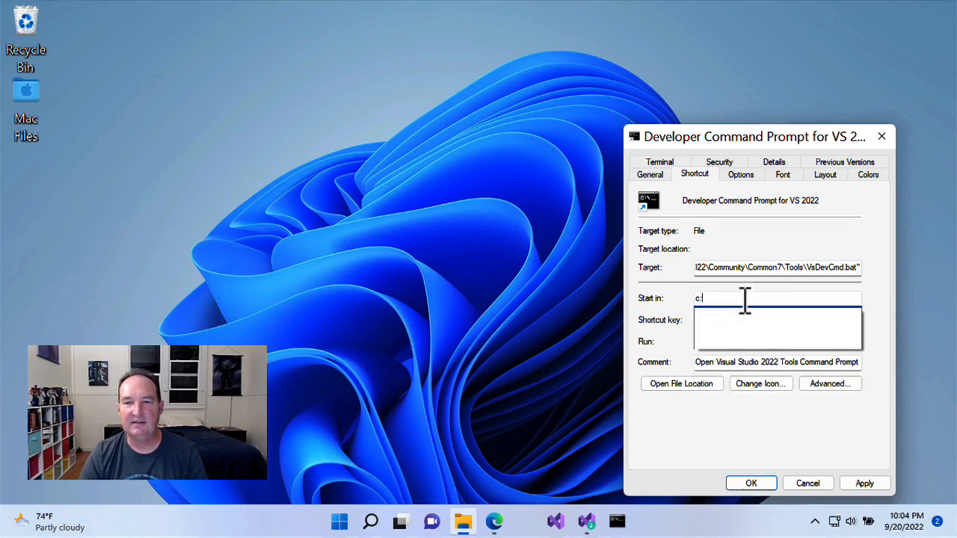
text(z:\p)
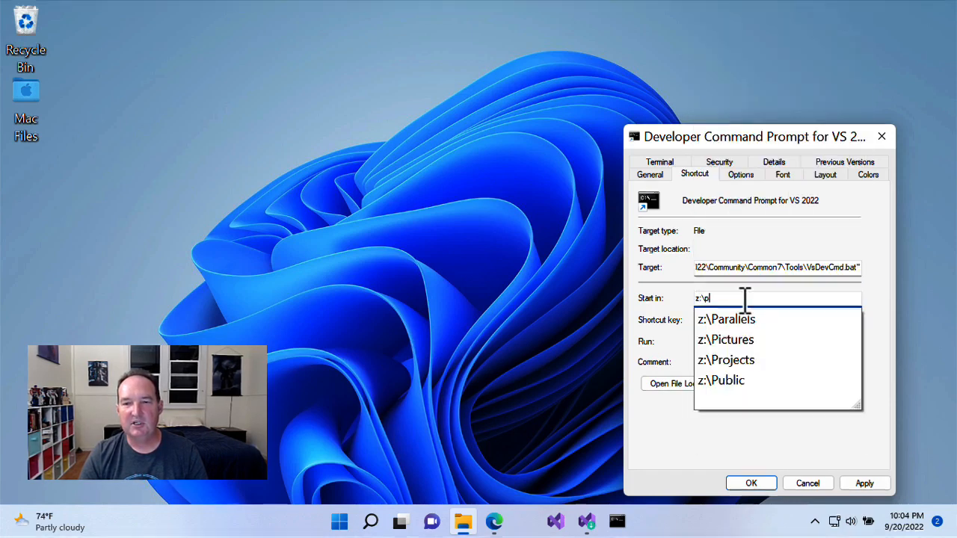
click(725, 360)
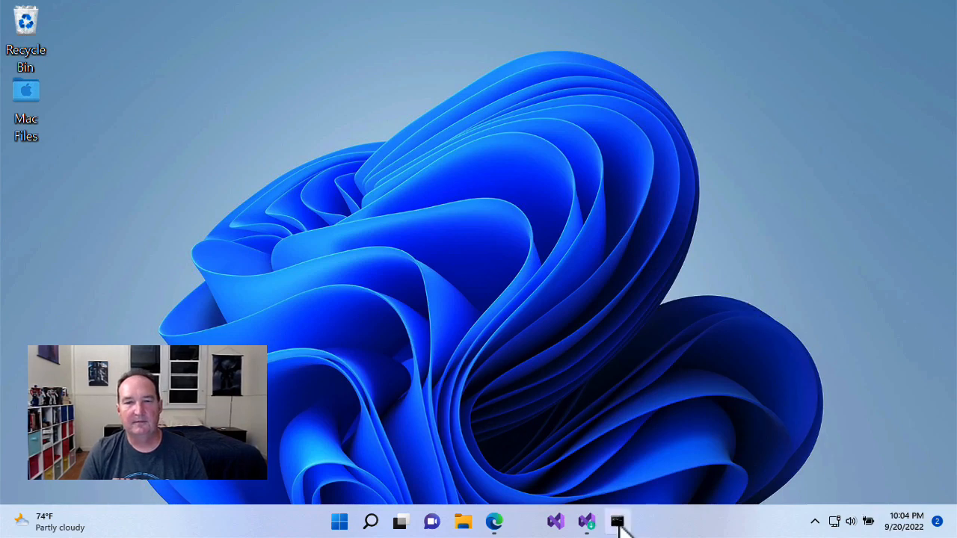
click(616, 521)
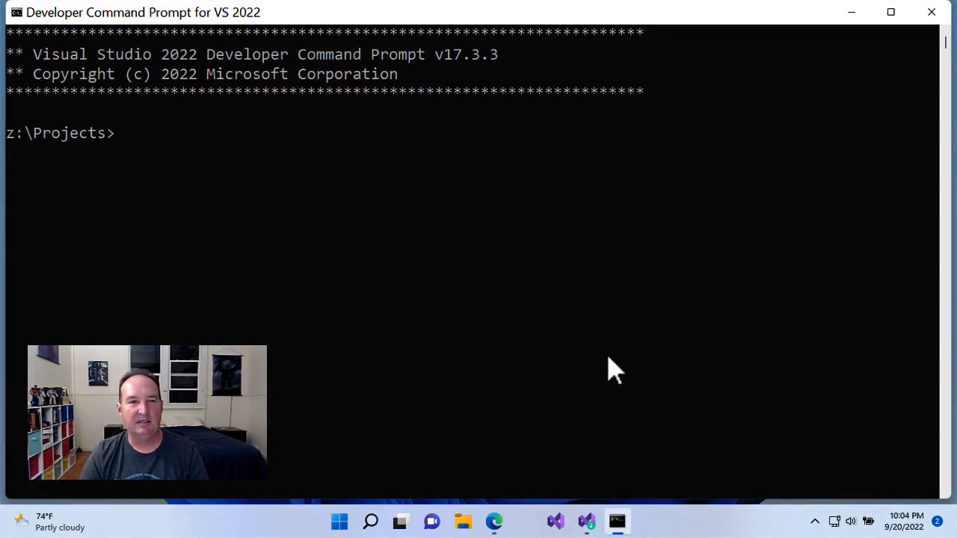